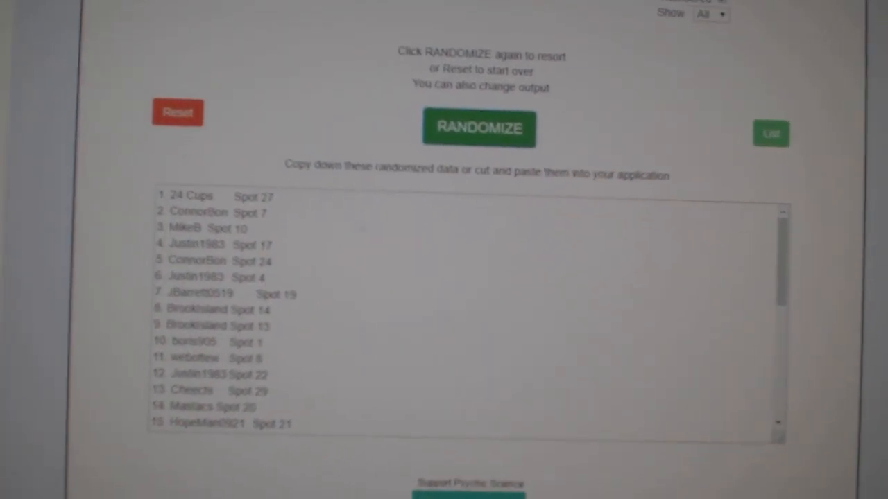
Randomize the names-and-spots list into a new shuffled order
left_click(477, 128)
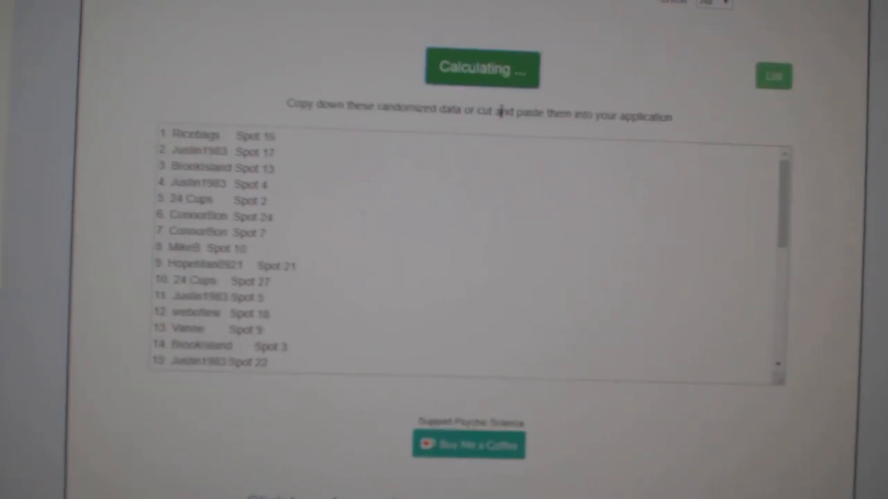
left_click(481, 68)
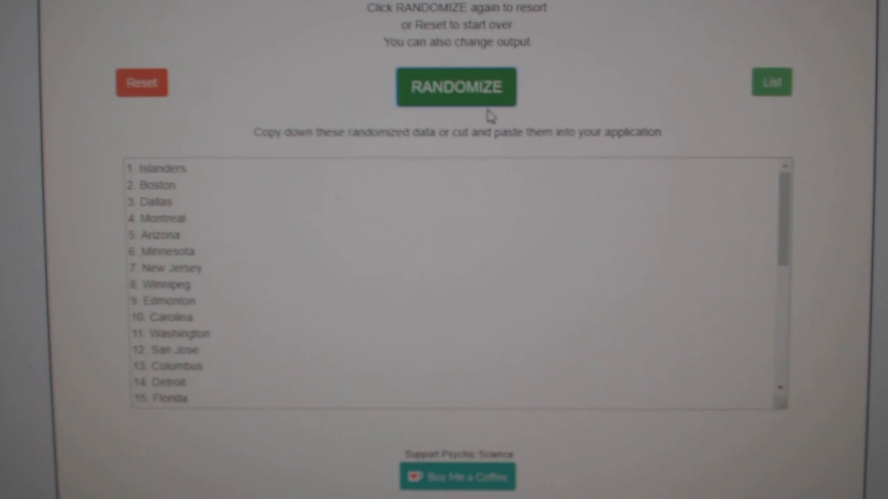
Randomize the team list so the teams appear in shuffled order
left_click(457, 87)
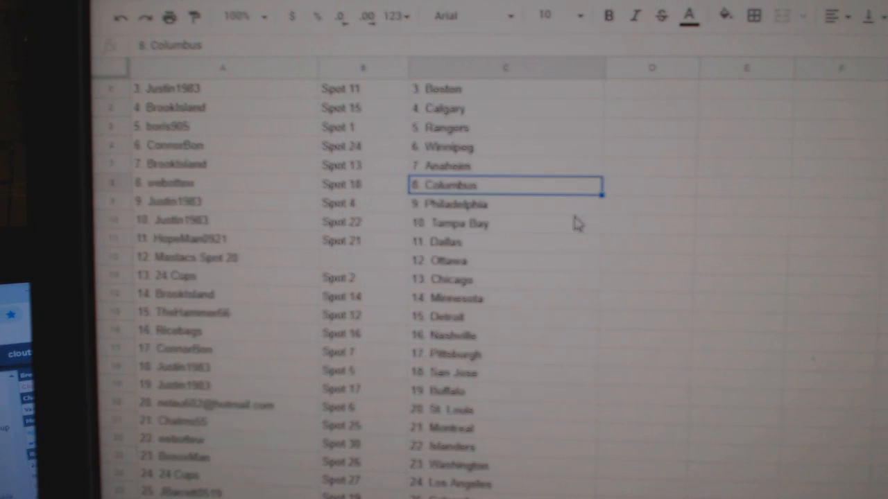
Scroll the CNC9520 sheet to review all 30 name, spot and team rows
scroll("down", 3)
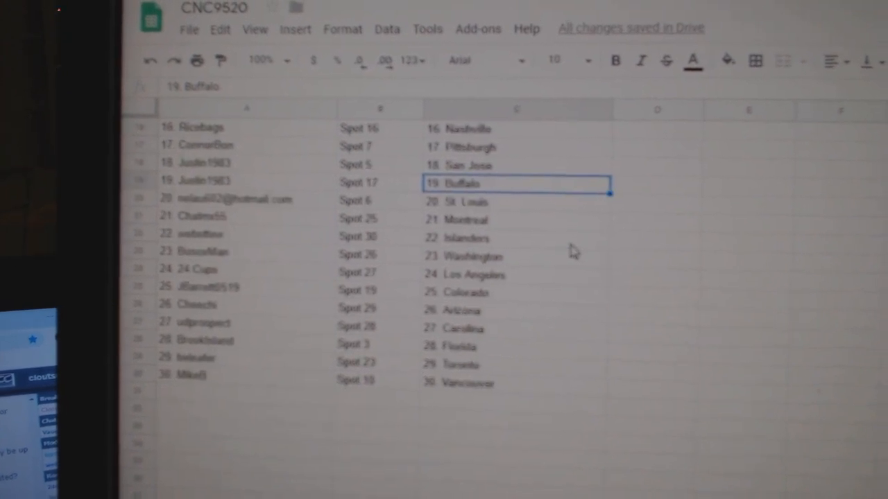
scroll("down", 3)
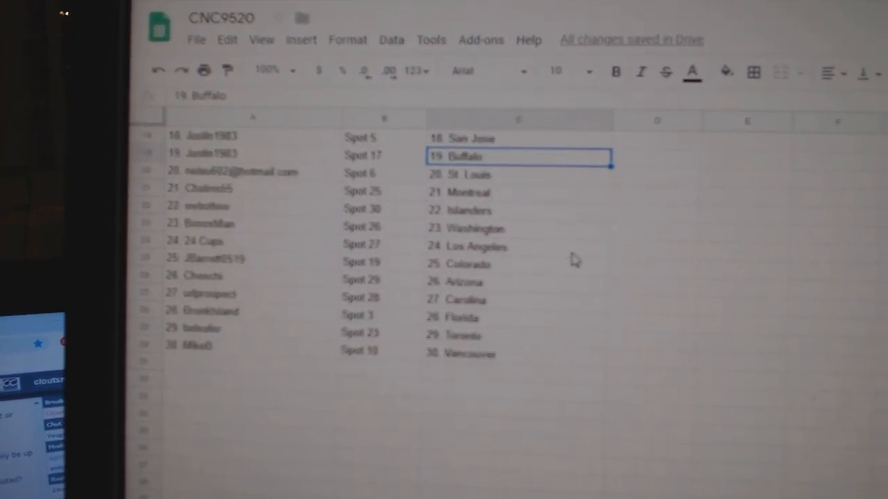